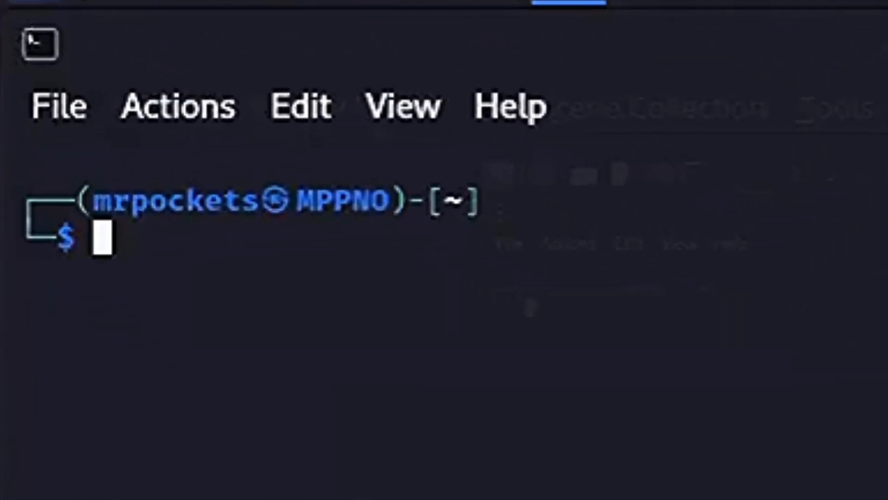
Step: Run the apt install command for the cacafire / caca-utils package
text(sudo apt install cacafire)
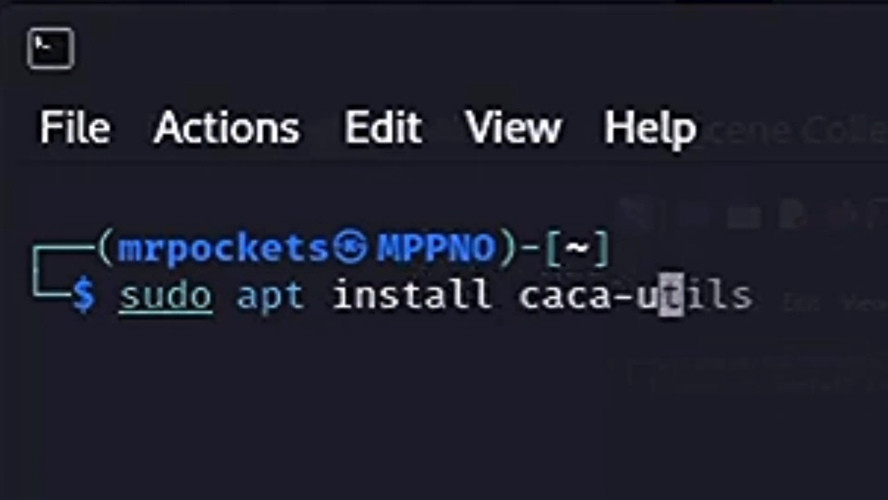
key(End)
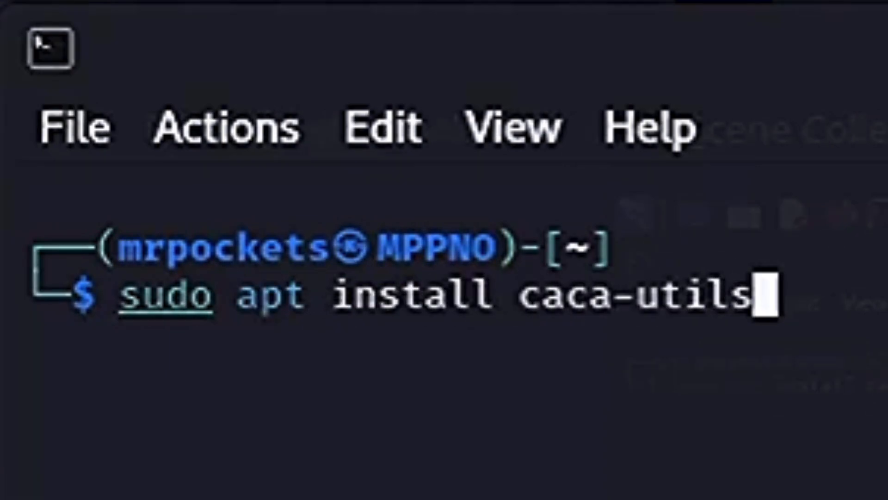
key(Return)
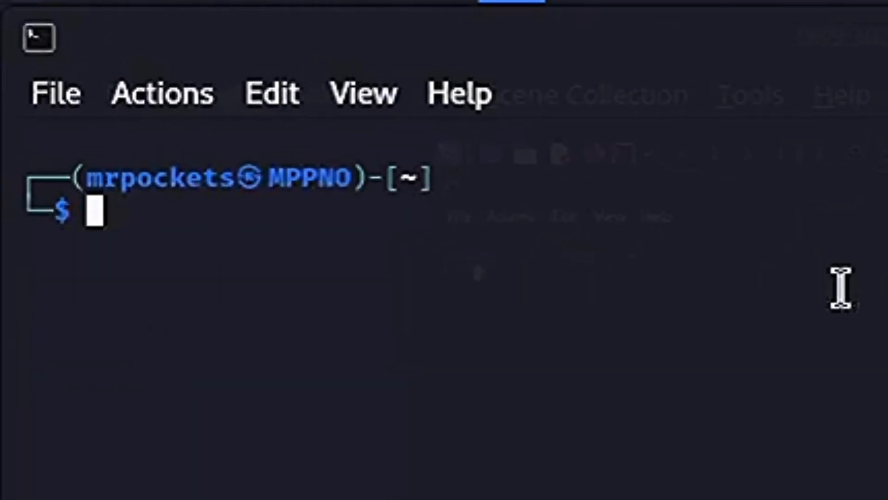
Step: Enter the cacafire command at the prompt, ready to launch the ASCII fire animation
text(cacafire)
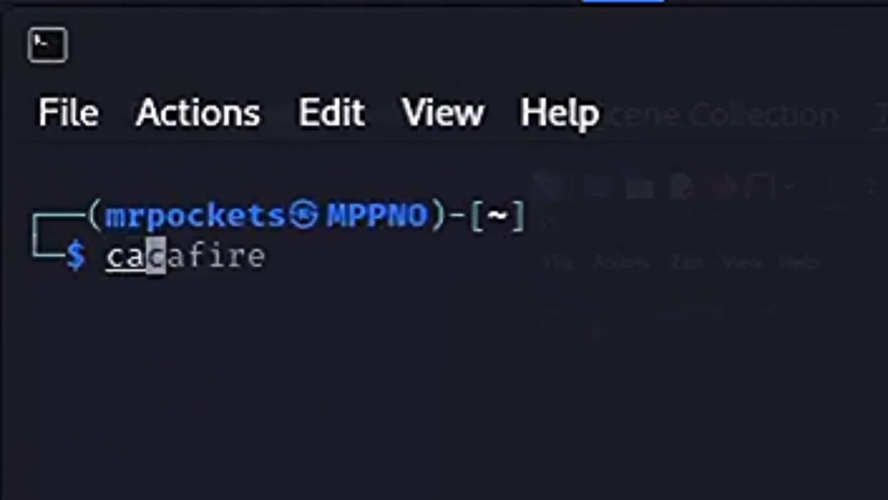
key(End)
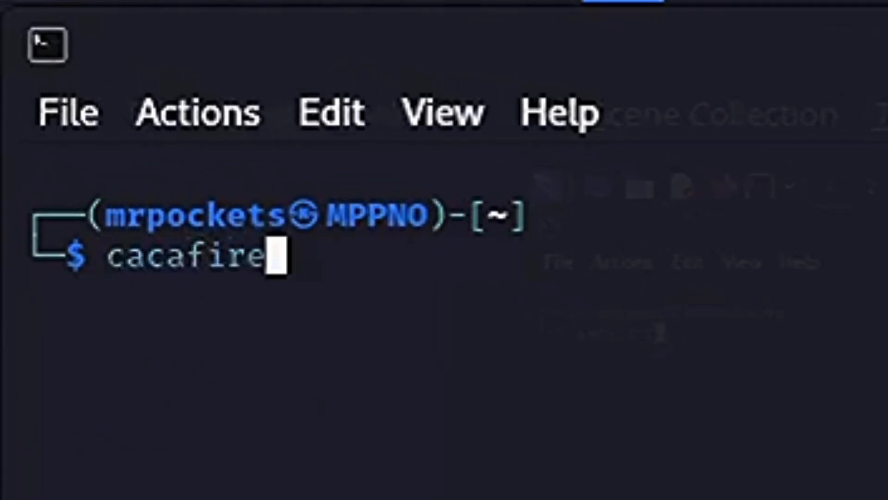